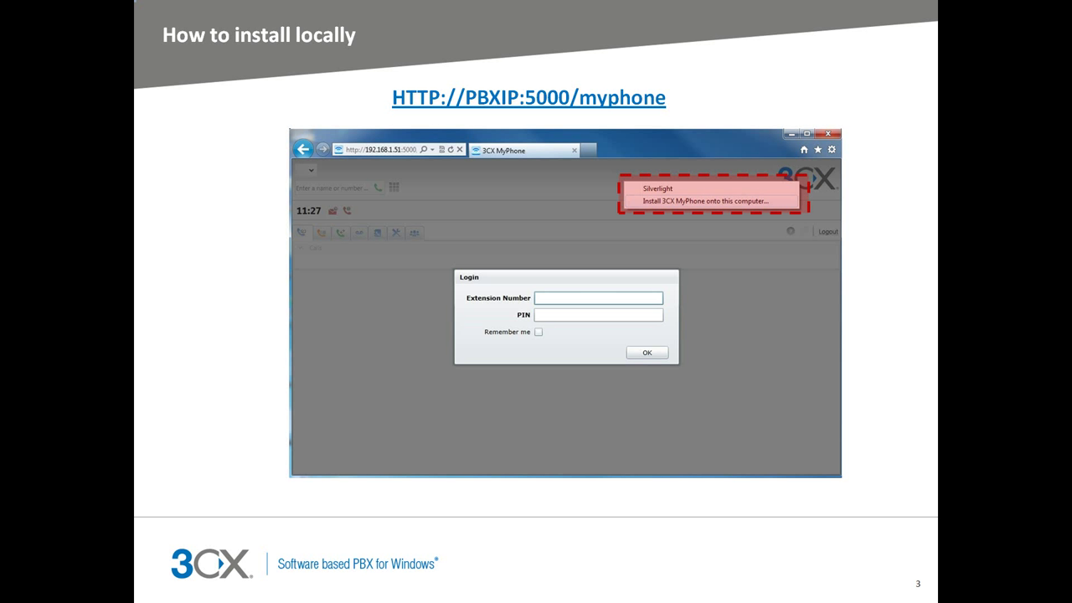
Advance the slideshow past the local install slide toward slide 6, Extension Options
{"action": "key", "text": "right"}
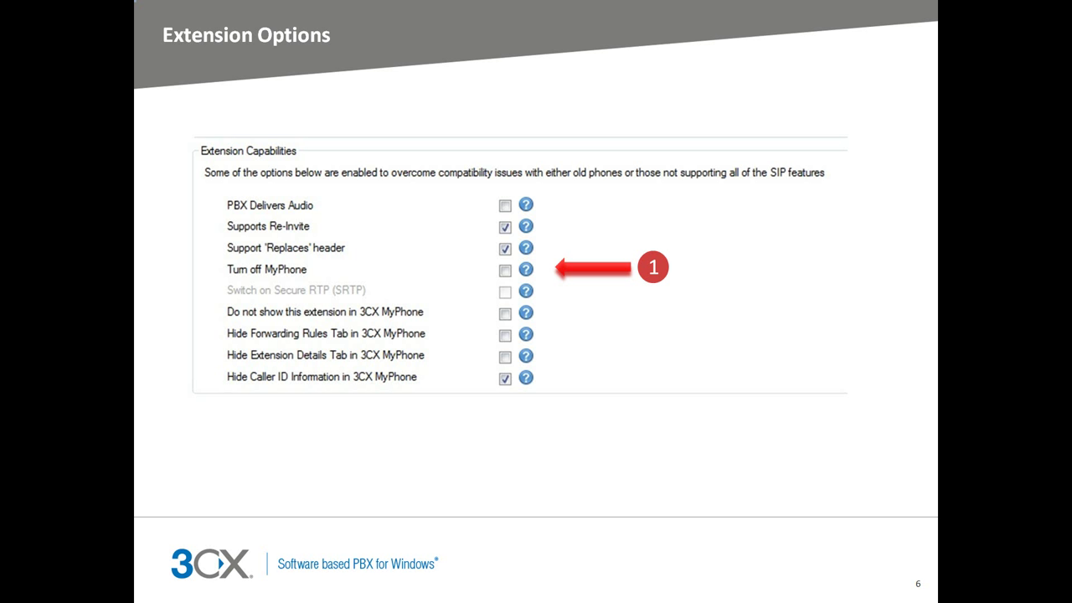
Advance to slide 7, Queue Statistics, then slide 8, MyPhone display hidden Call ID
{"action": "key", "text": "right"}
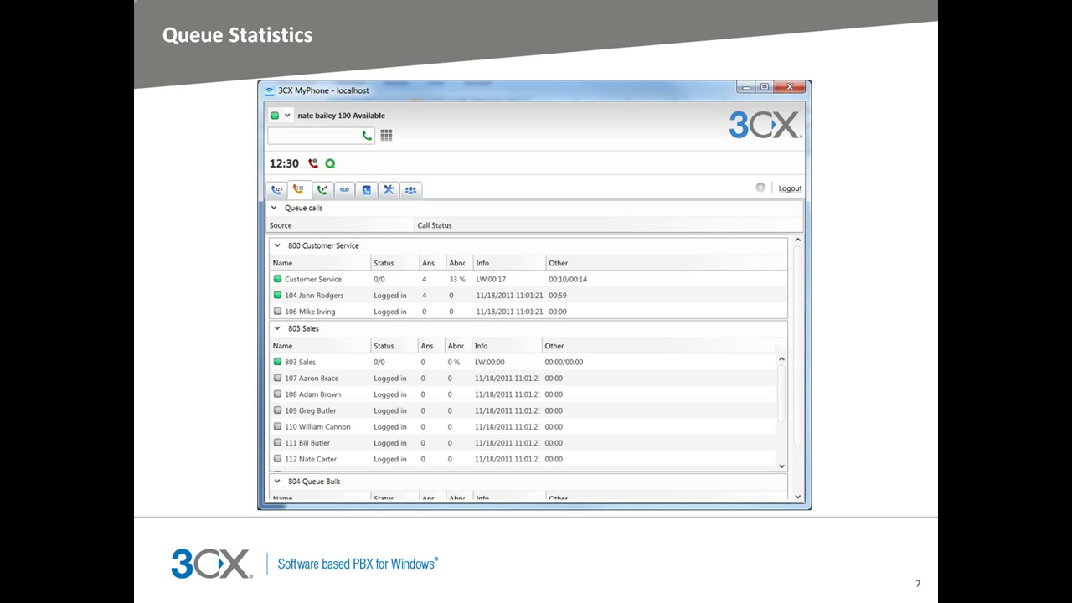
{"action": "key", "text": "Right"}
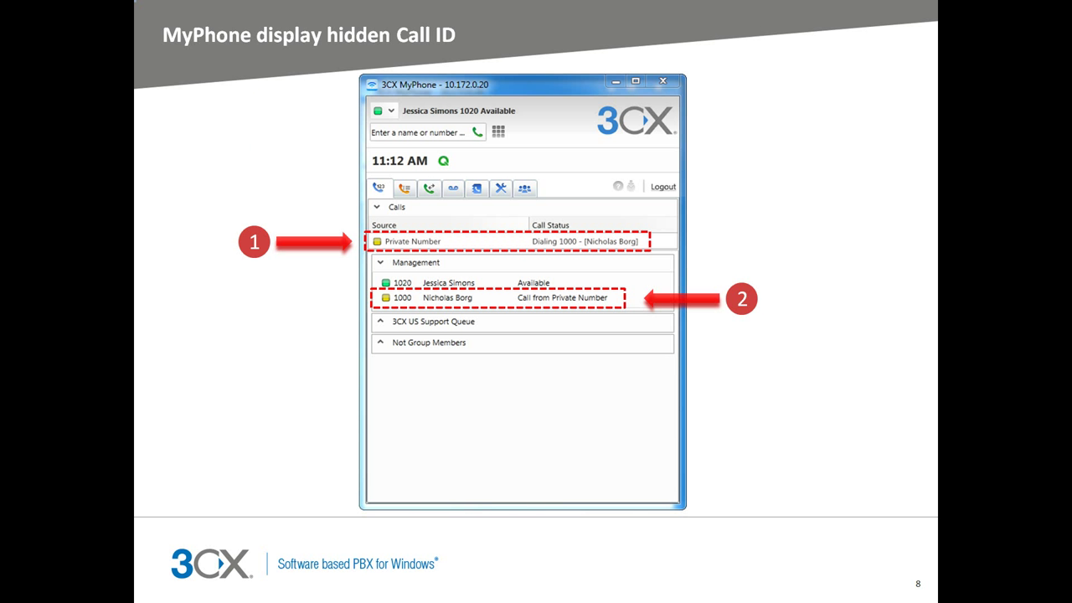